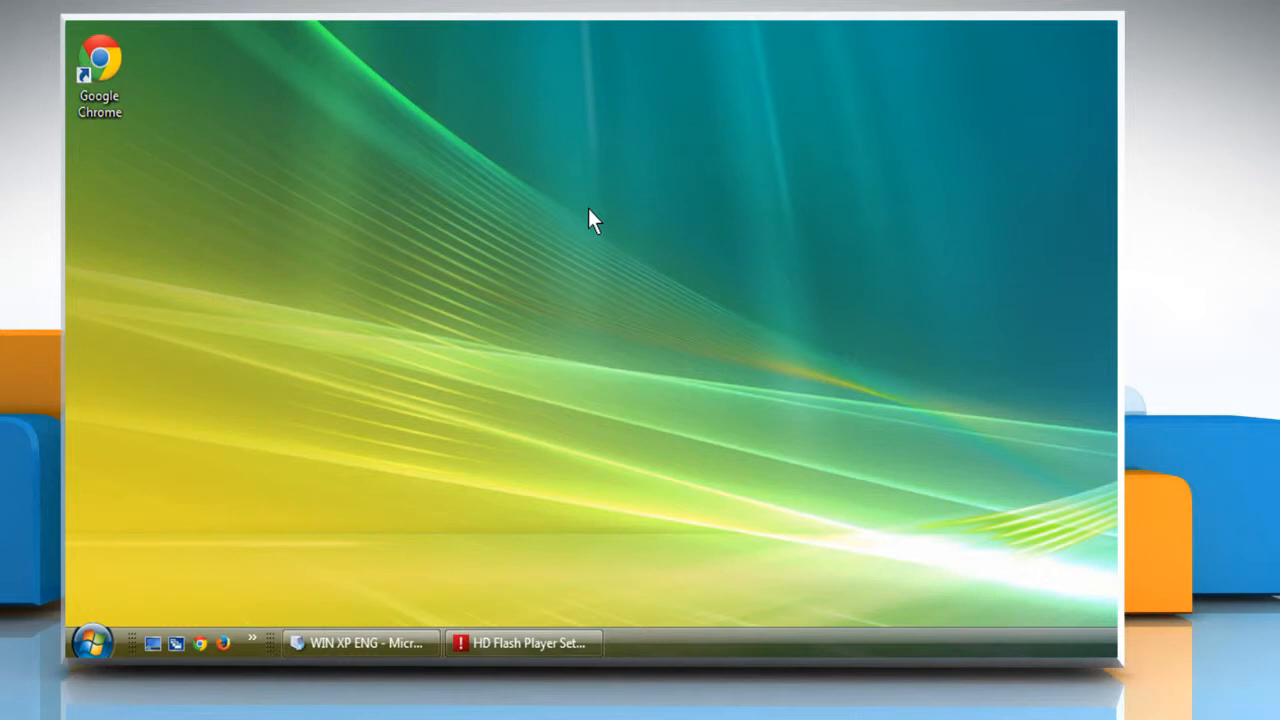
pyautogui.moveTo(338, 318)
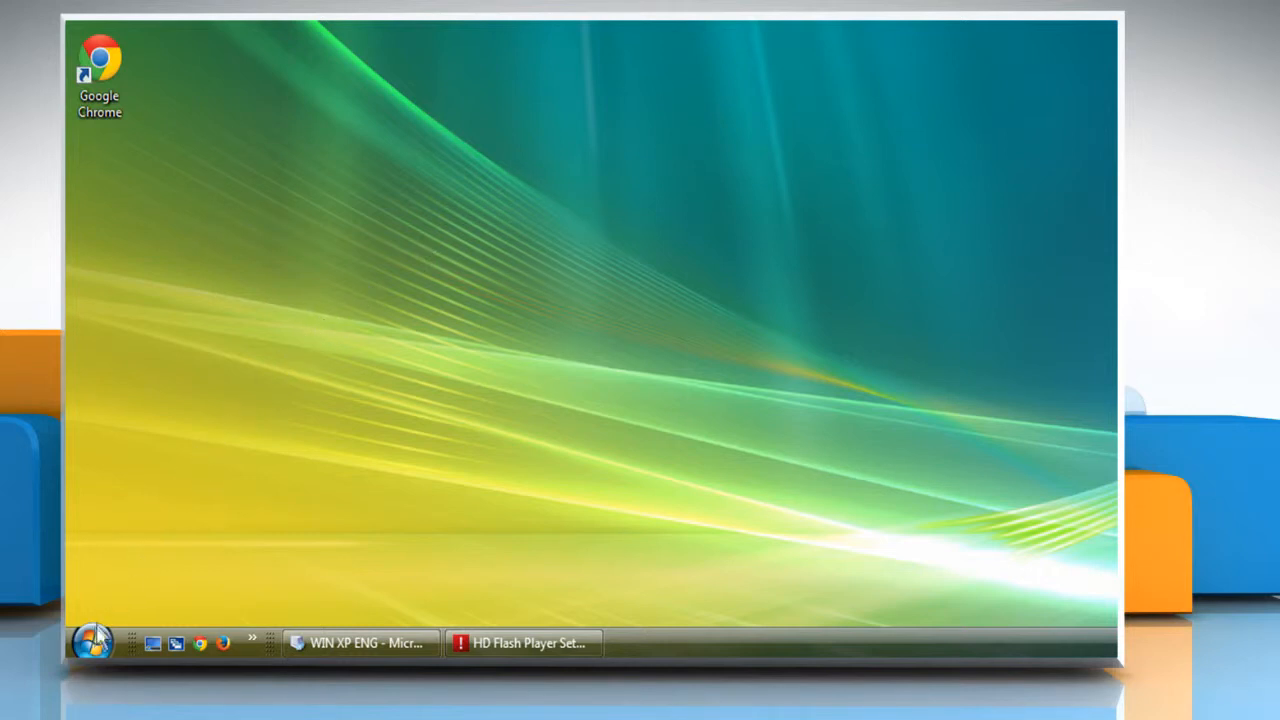
# Step: Launch Services via 'serv', start the Software Licensing service, and close the console to the desktop
pyautogui.write('serv')
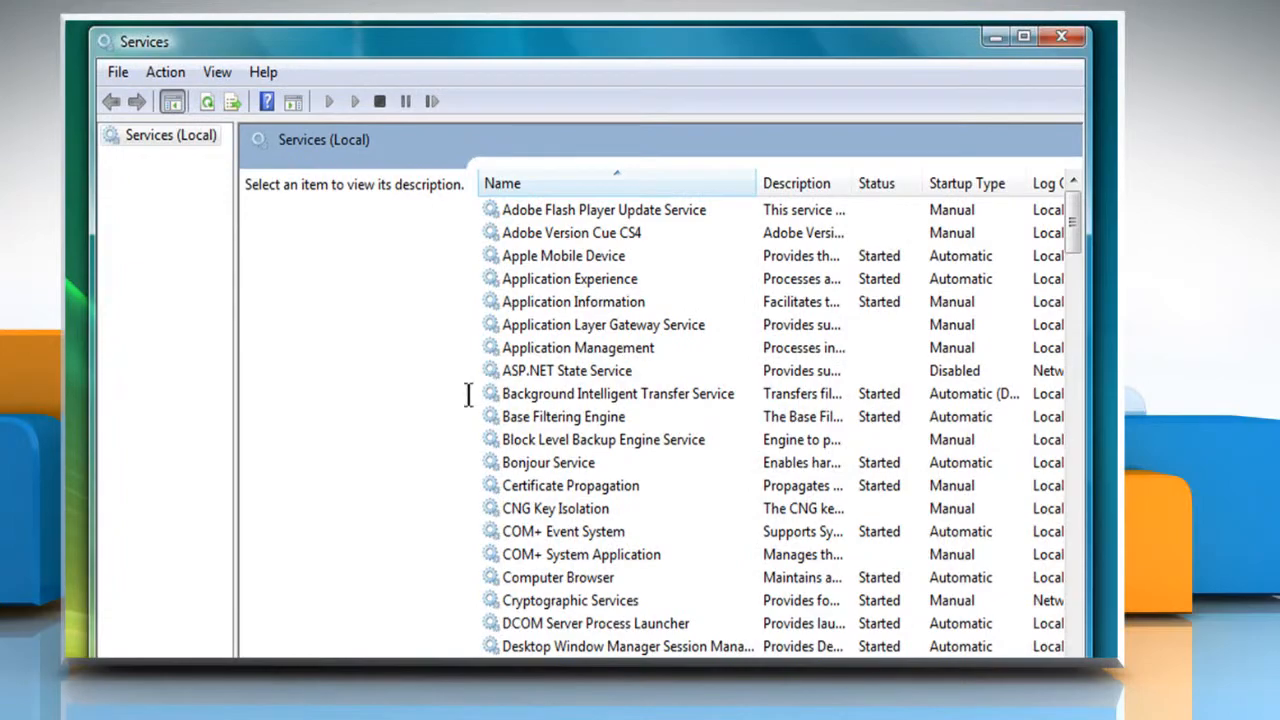
pyautogui.moveTo(1072, 216); pyautogui.dragTo(1072, 260)
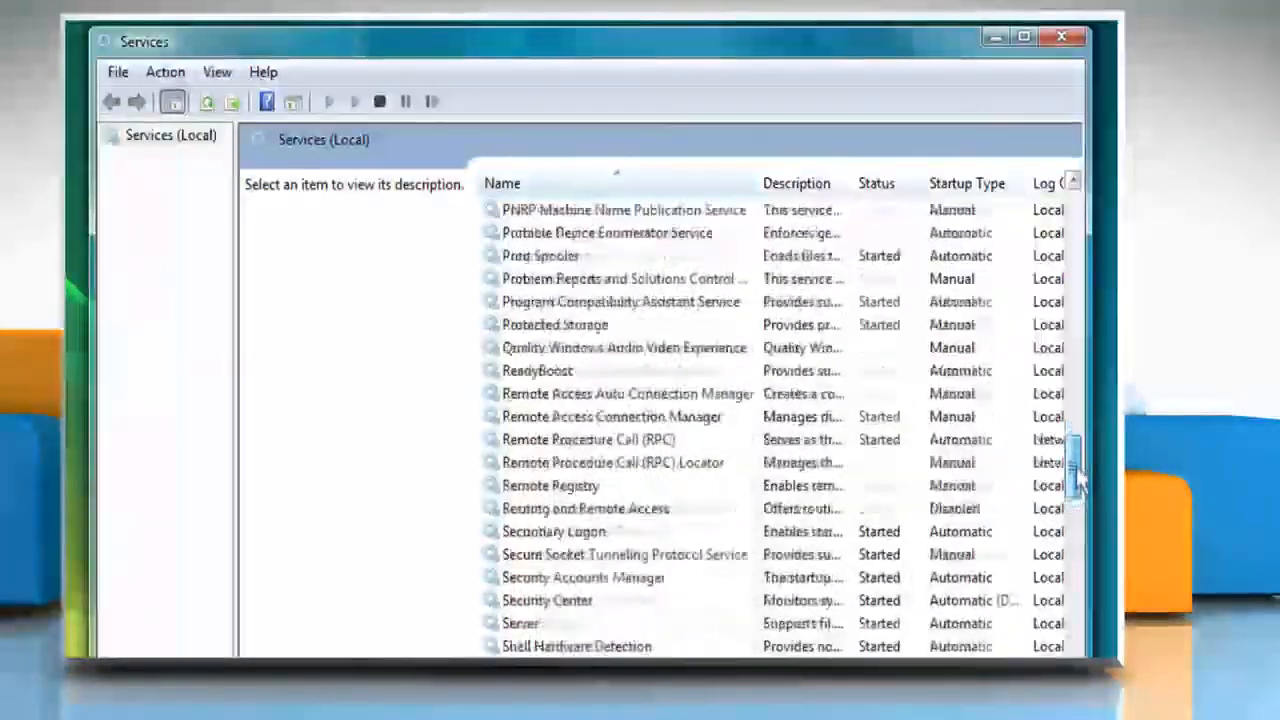
pyautogui.scroll(-3)
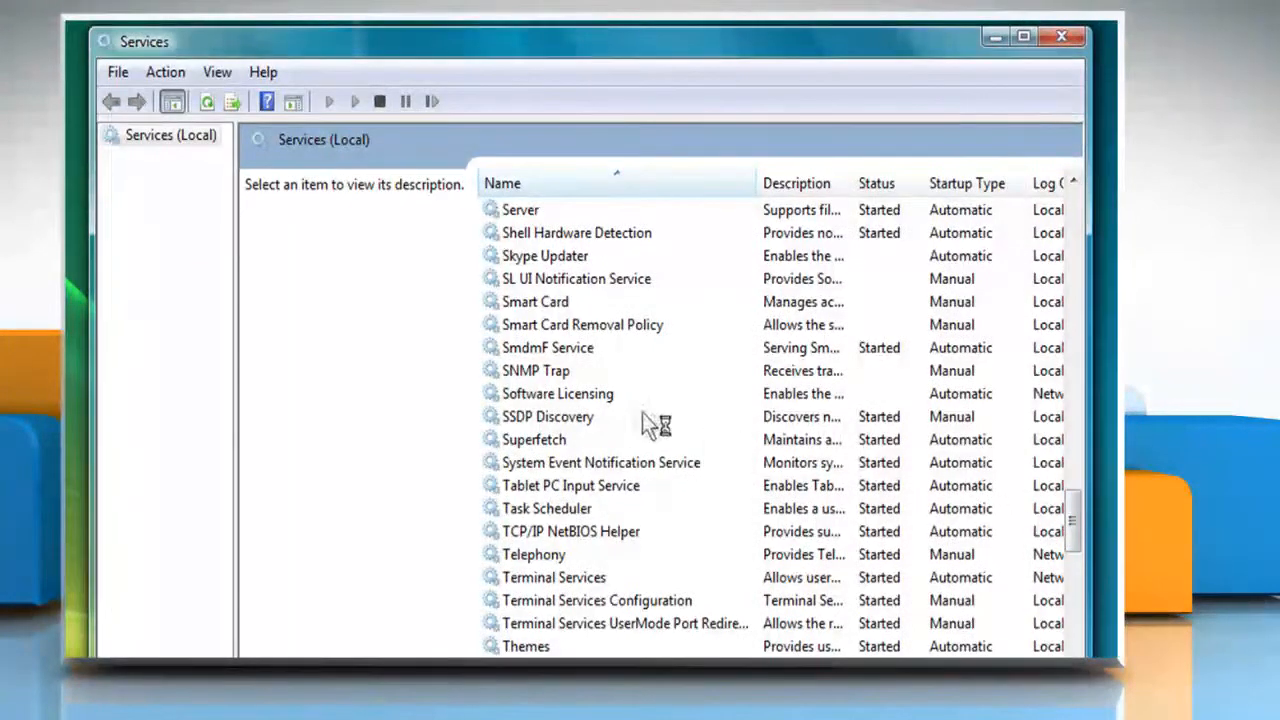
pyautogui.click(556, 392)
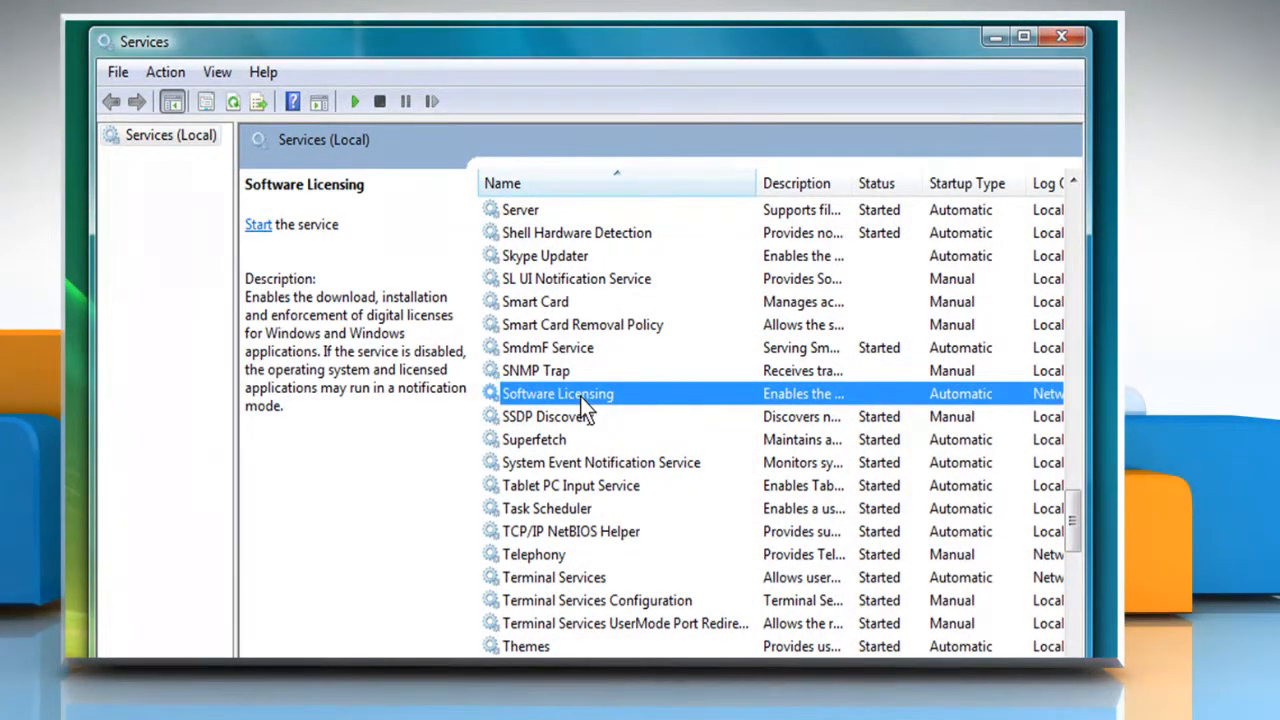
pyautogui.click(256, 224)
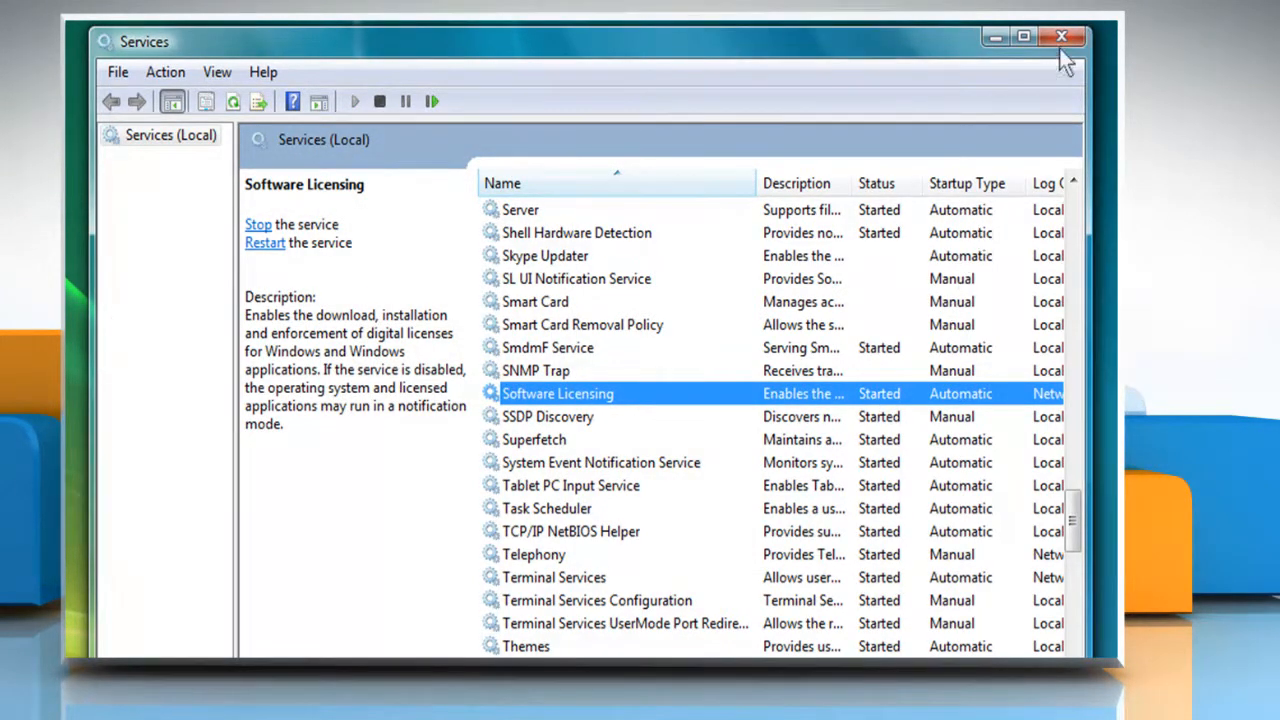
pyautogui.click(1060, 32)
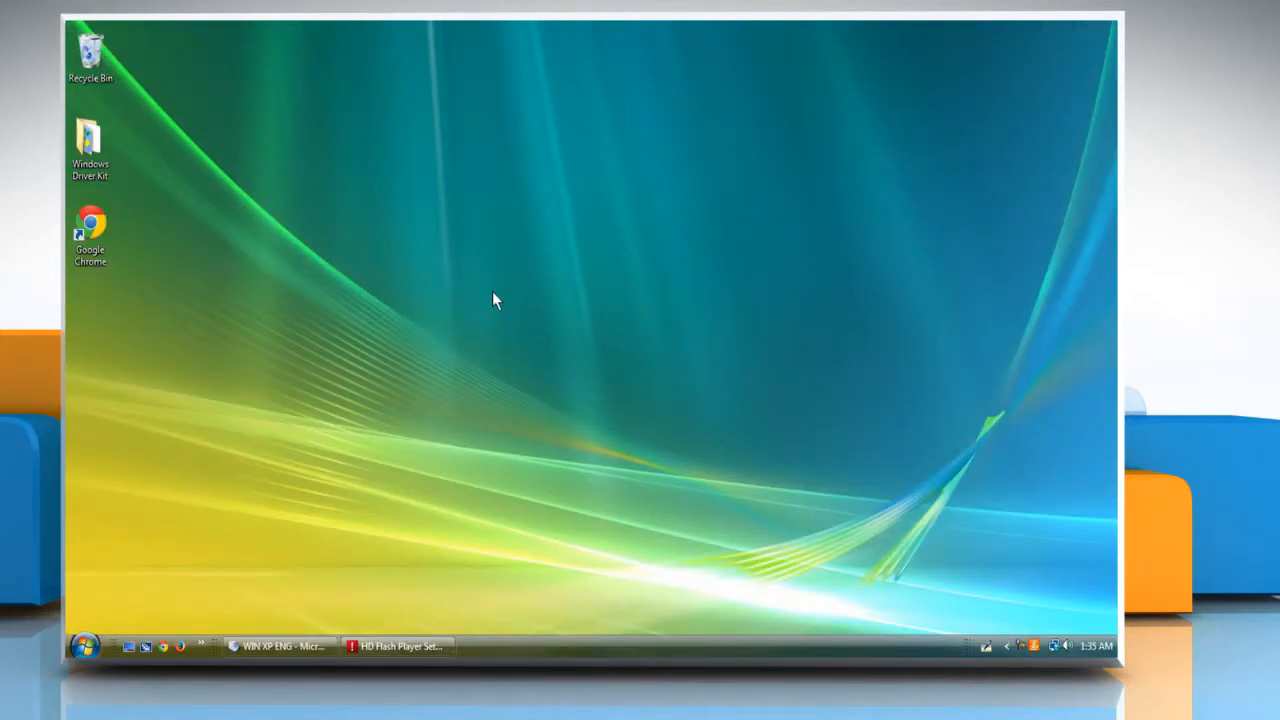